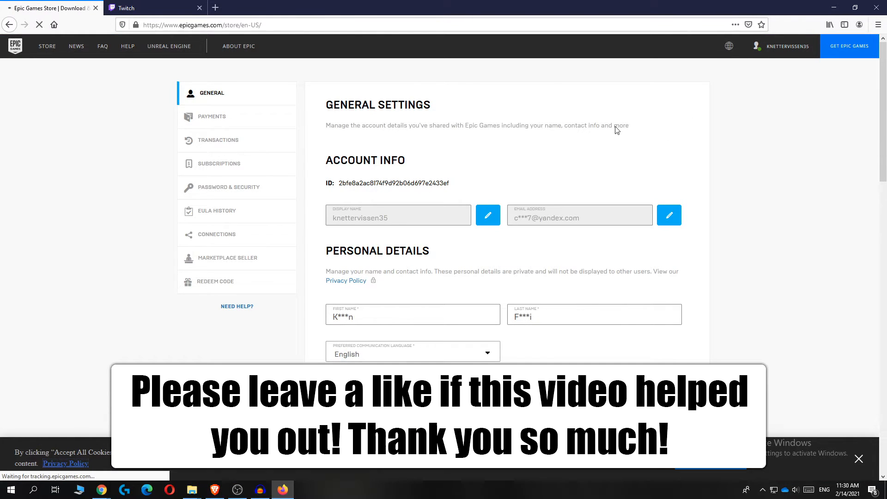
Check the Twitch tab twice and land back on the Epic Games Store home page.
click(153, 8)
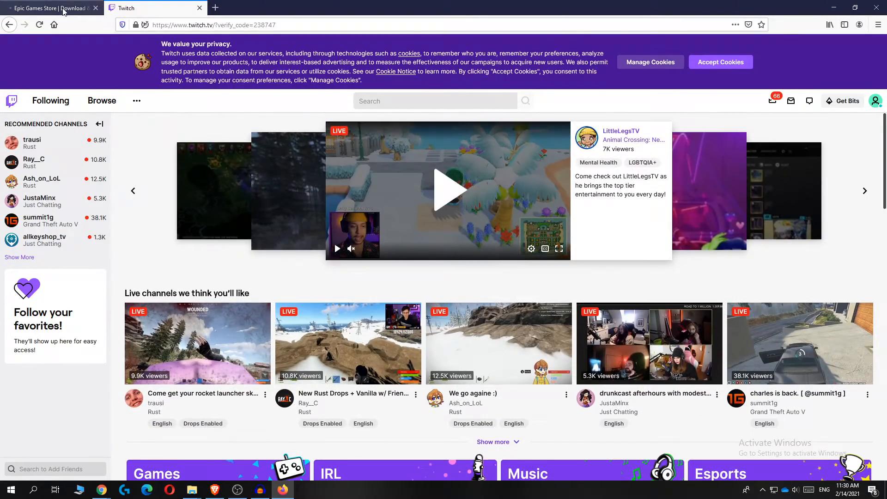
click(51, 8)
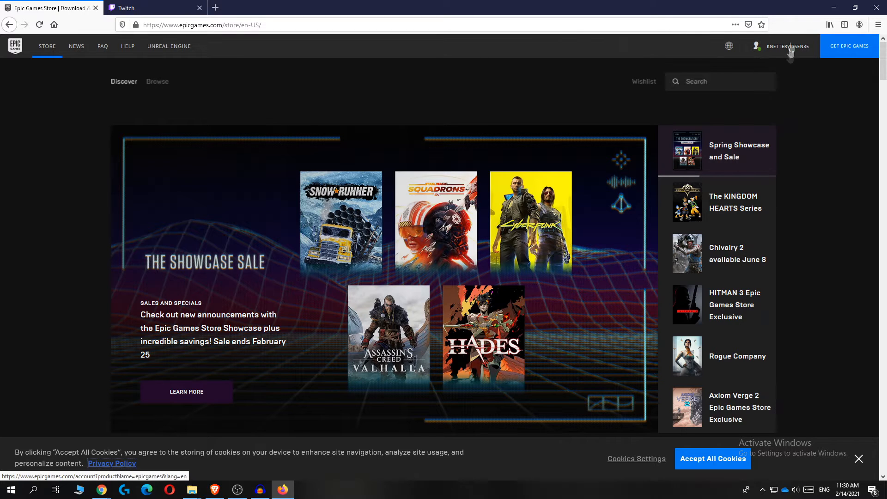
click(155, 8)
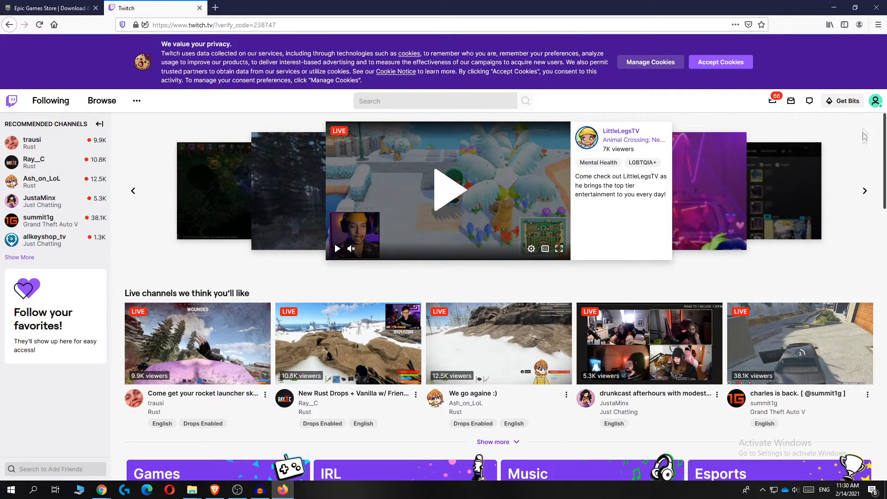
click(48, 9)
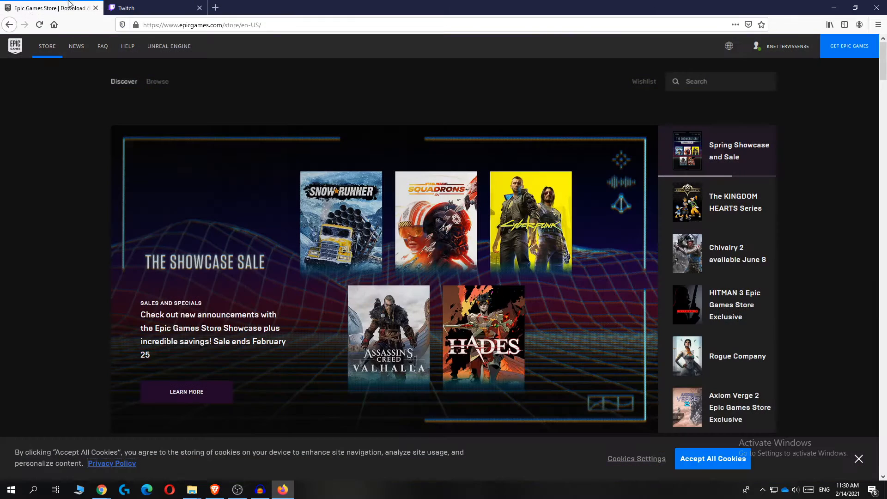
Open Account from the username dropdown to reach the general account settings.
click(785, 46)
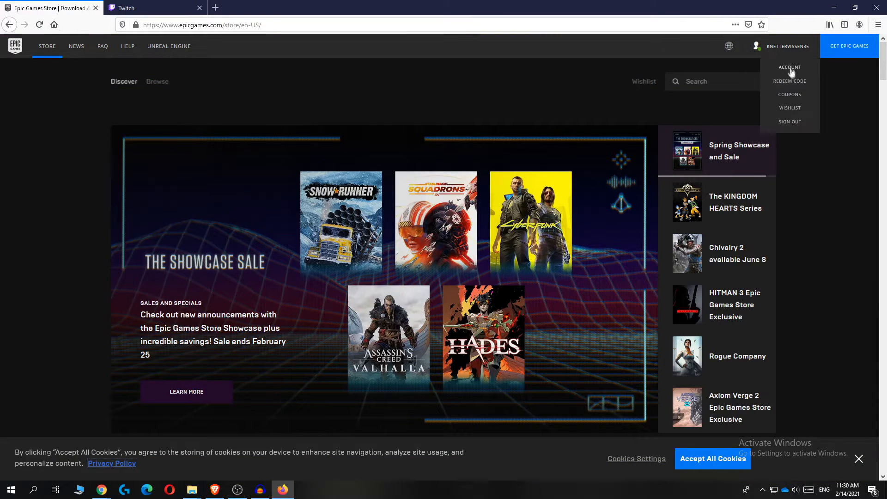
click(788, 68)
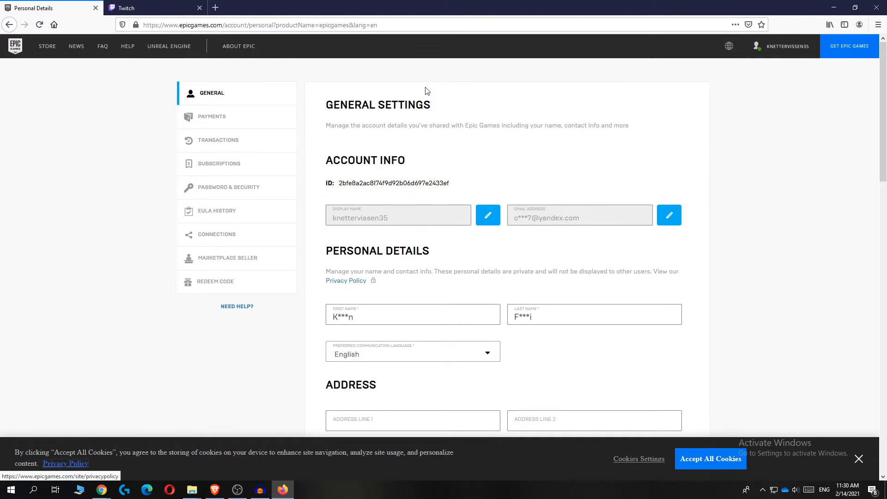
mouse_move(500, 101)
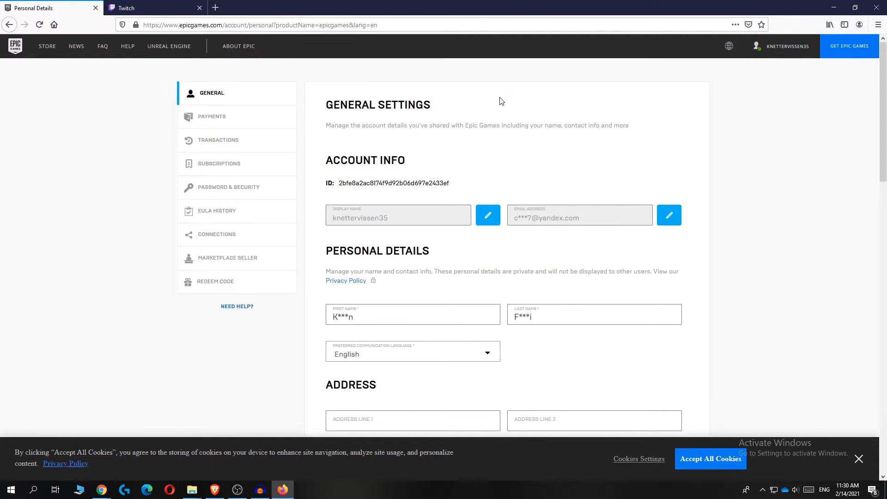
mouse_move(218, 233)
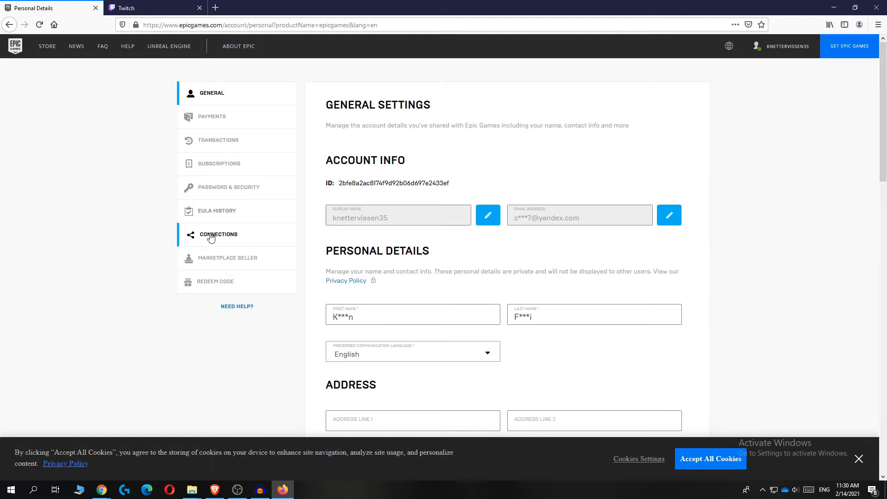
Show the linked external accounts under Connections > Accounts.
click(218, 233)
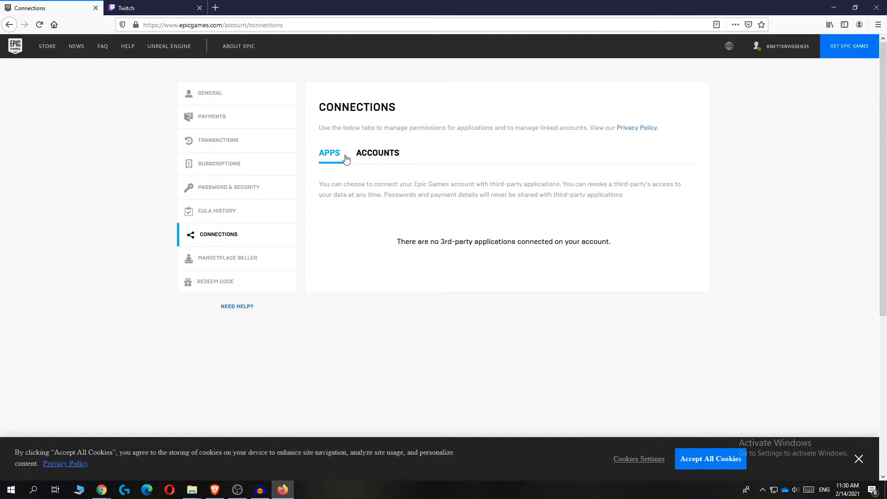
click(377, 152)
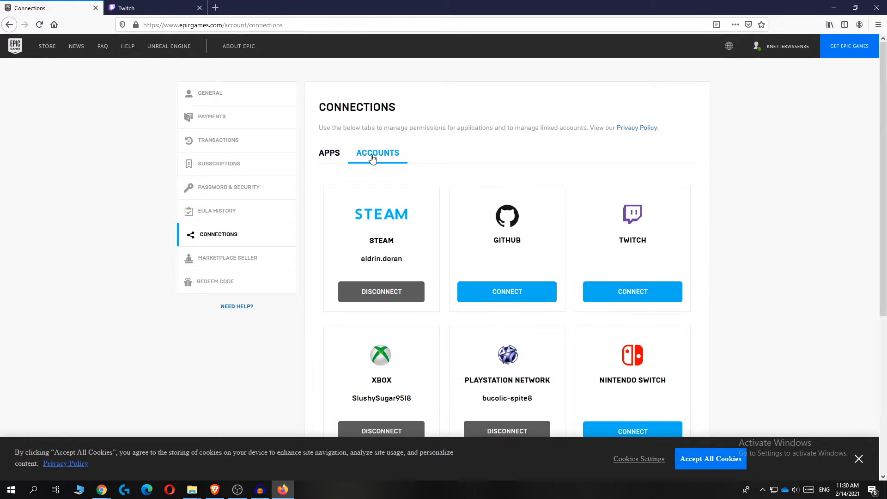
scroll(down, 3)
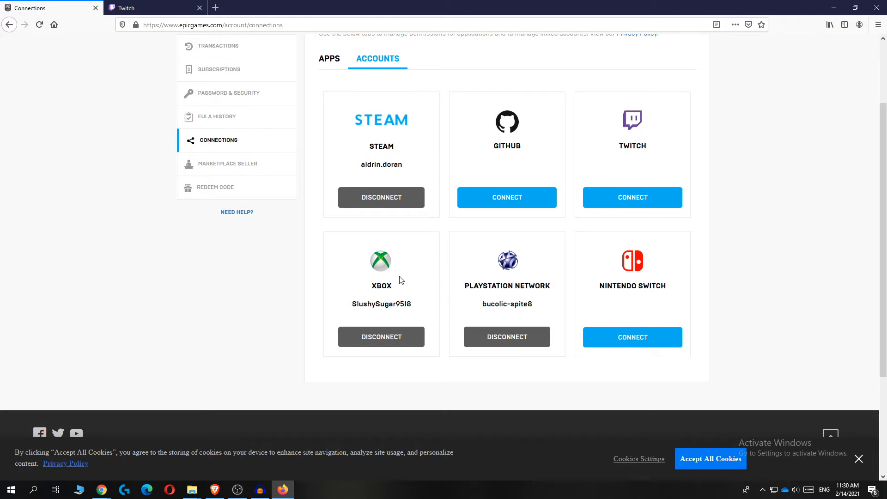
mouse_move(637, 160)
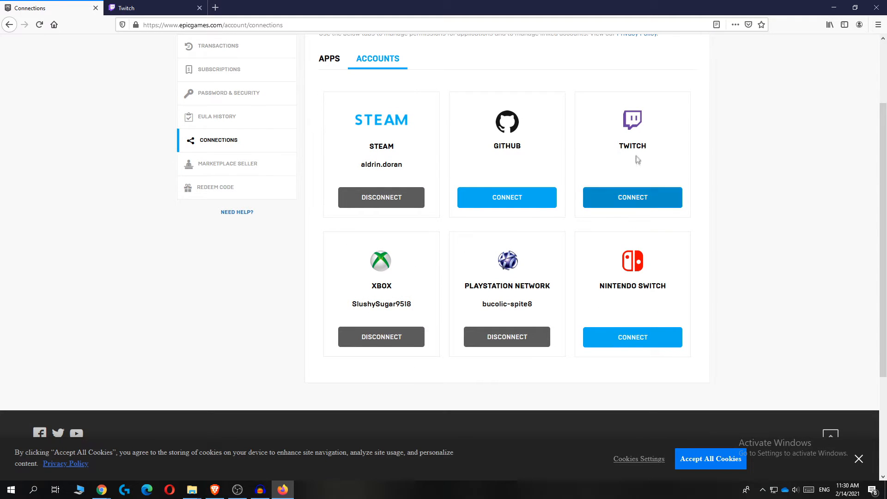
Start connecting Twitch and confirm Link Account to reach the authorization request.
click(632, 197)
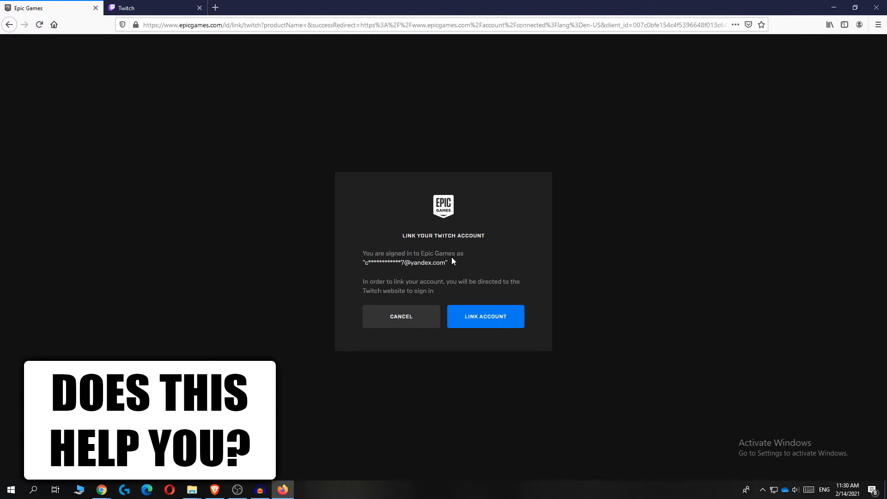
click(485, 315)
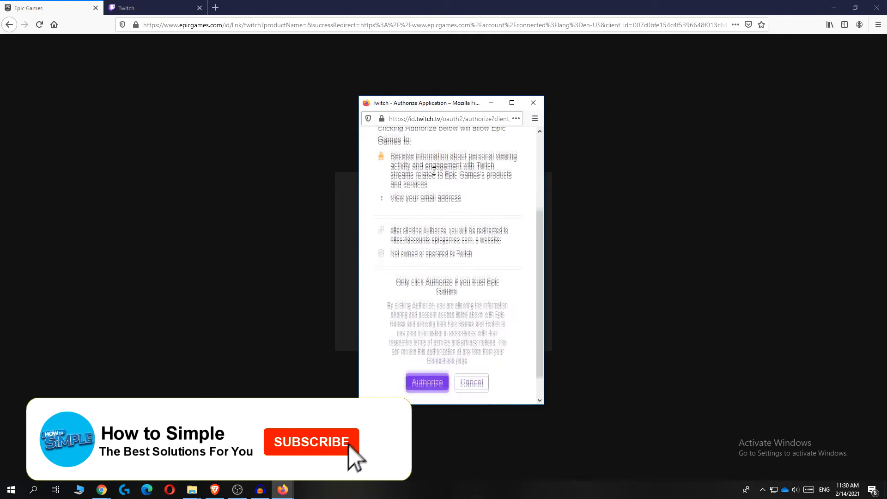
Authorize Epic Games on the Twitch popup so Twitch appears under connected accounts.
scroll(up, 3)
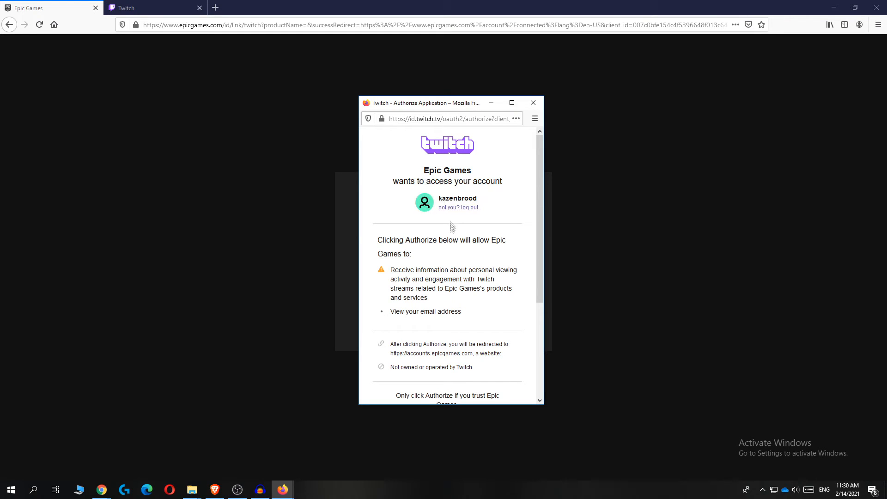
scroll(down, 3)
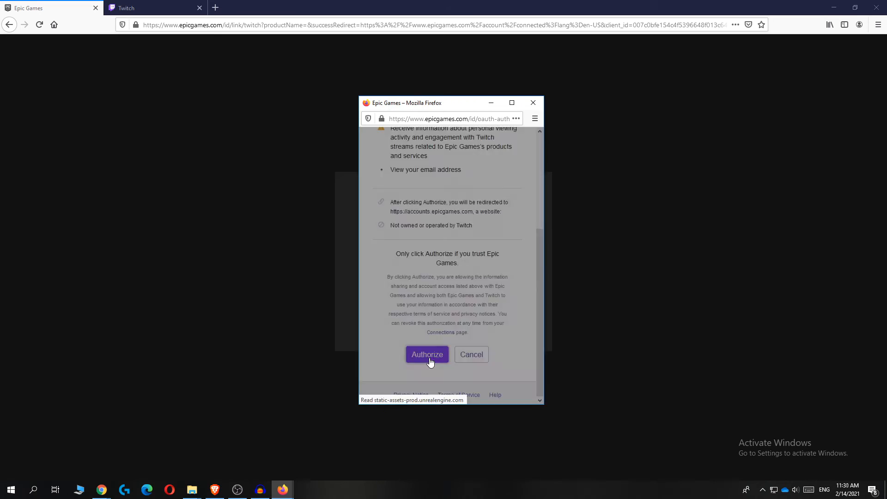
click(427, 354)
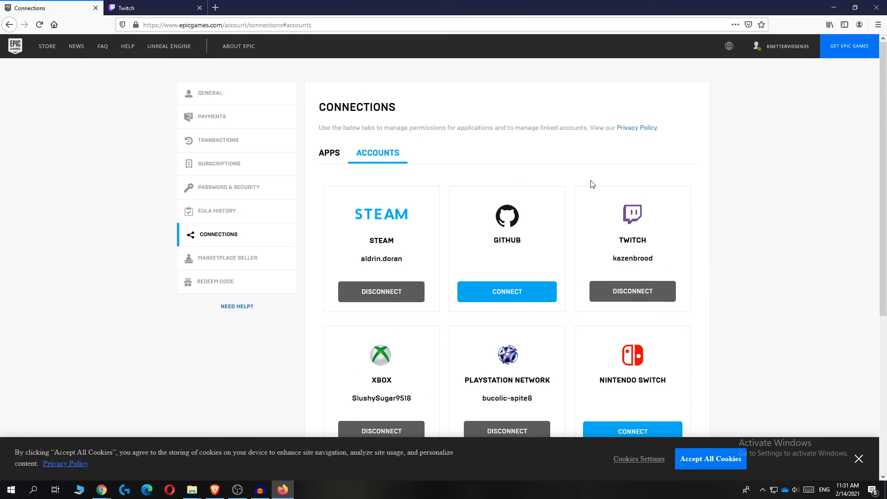
mouse_move(371, 196)
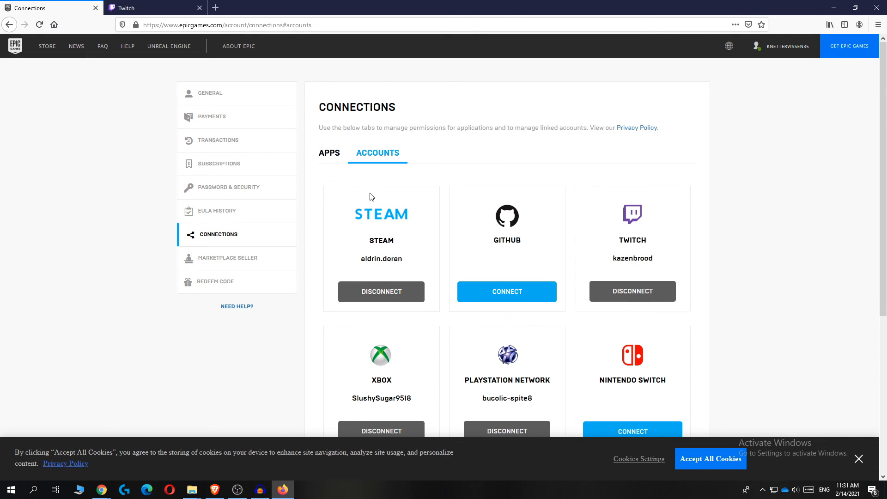